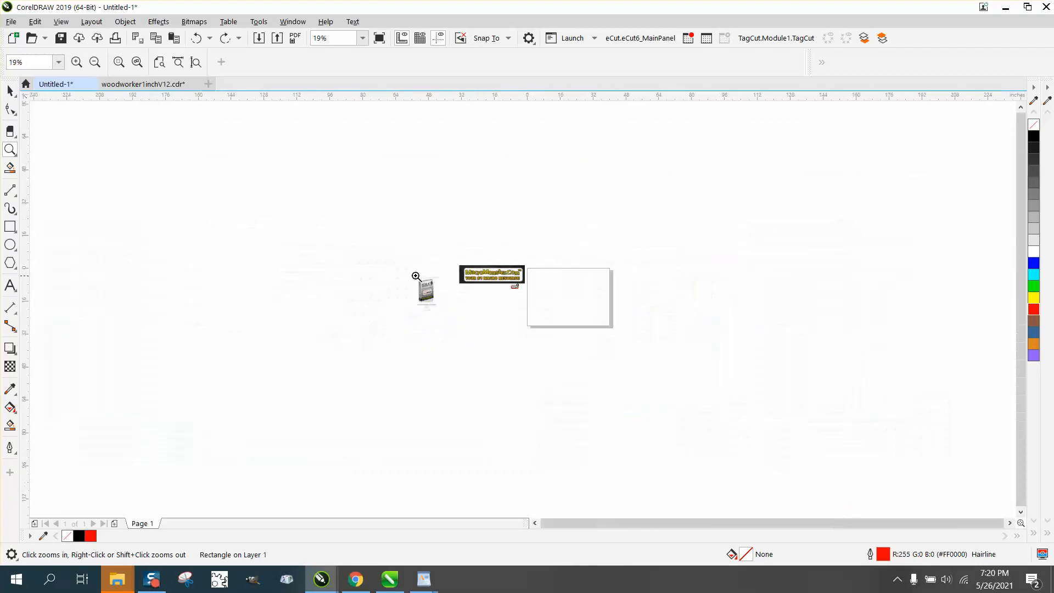
Step: Zoom in on the tag template and select its rounded name box
{"action": "left_click", "coordinate": [416, 276]}
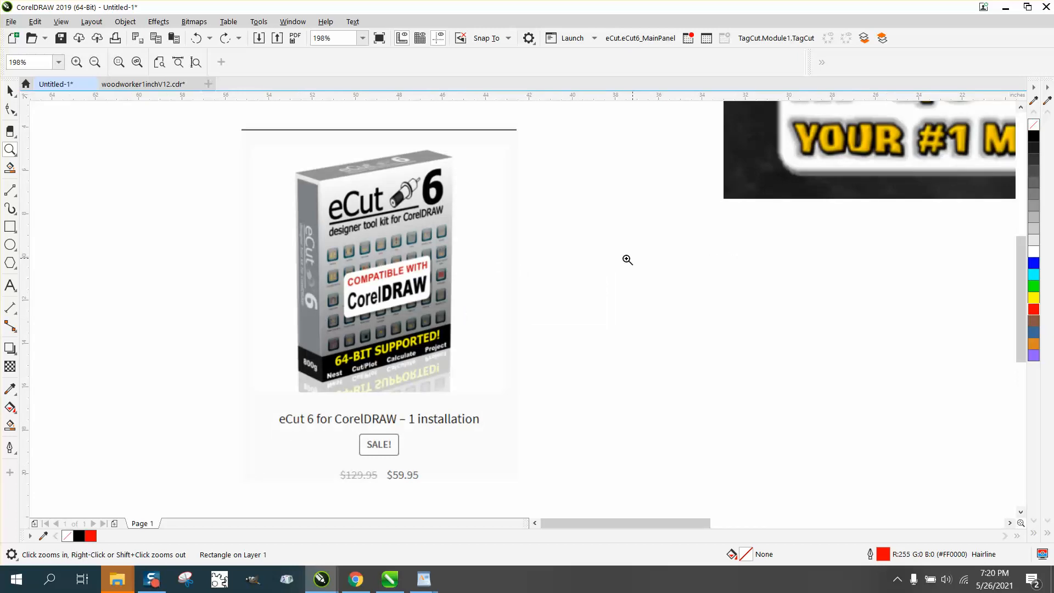
{"action": "left_click", "coordinate": [95, 61]}
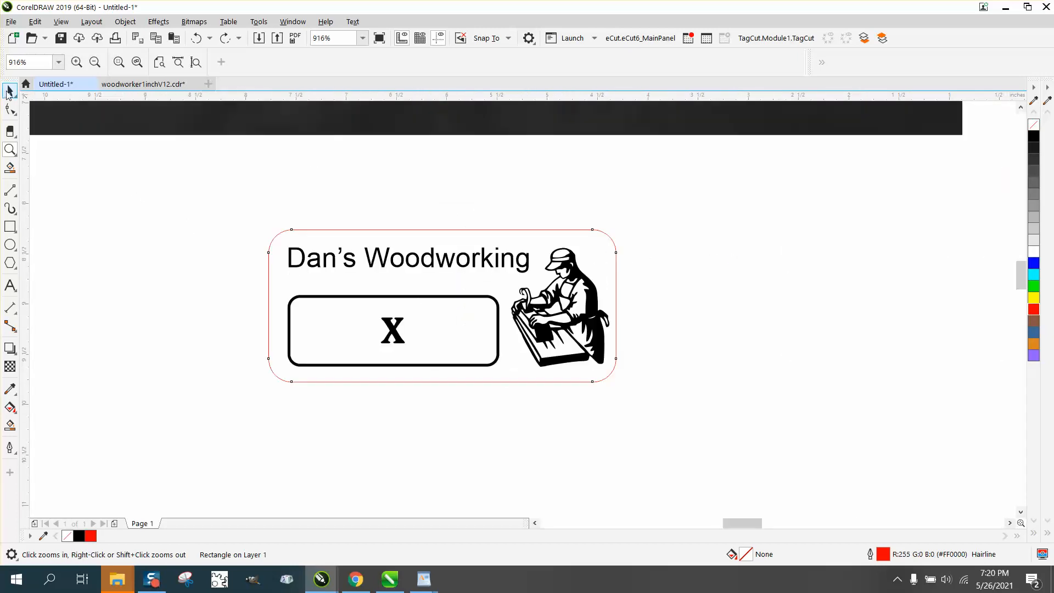
{"action": "left_click", "coordinate": [10, 91]}
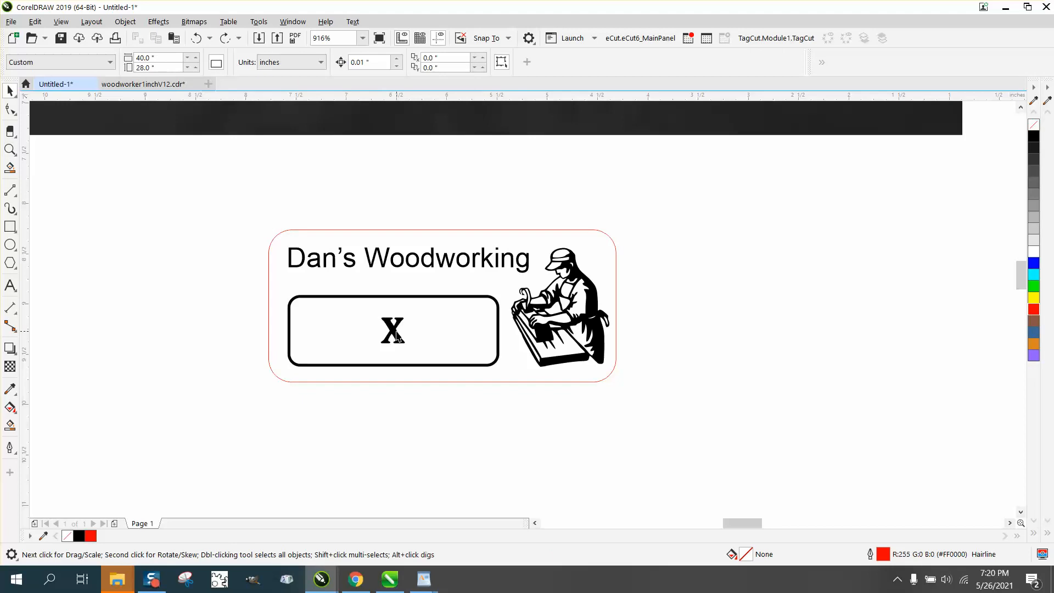
{"action": "left_click", "coordinate": [393, 330]}
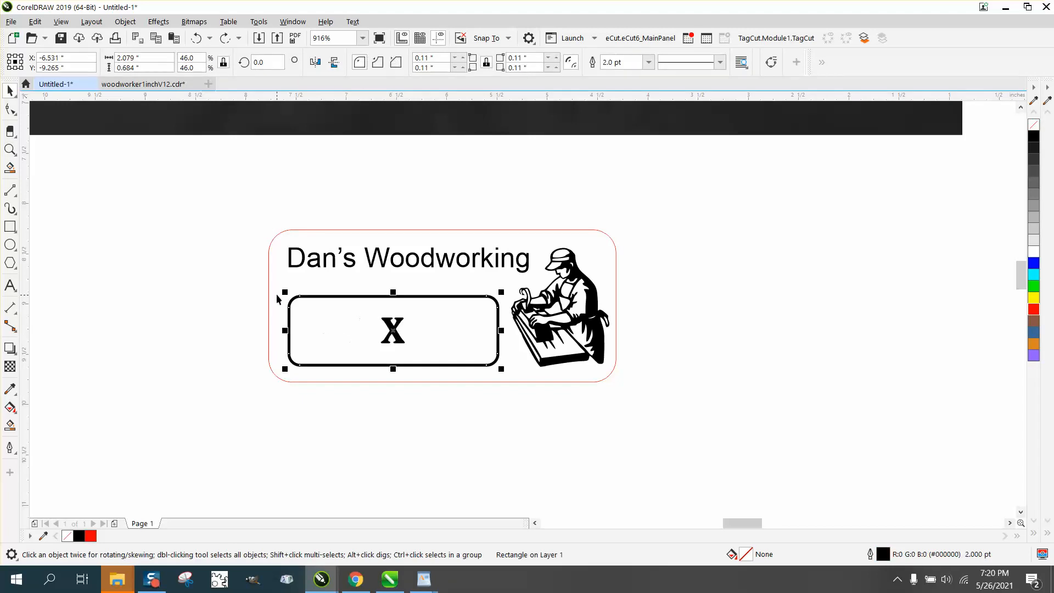
{"action": "mouse_move", "coordinate": [446, 309]}
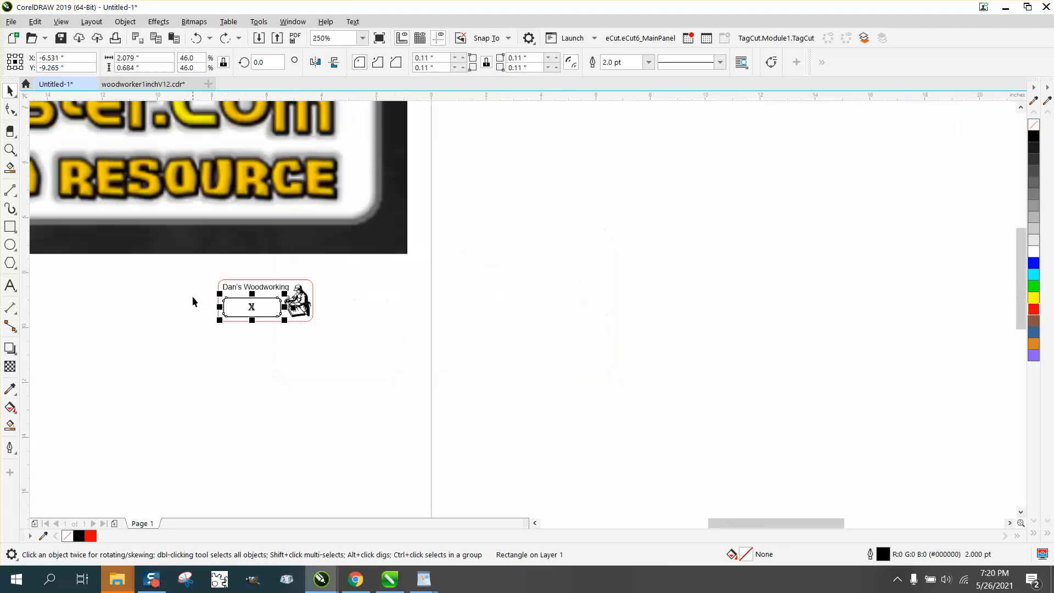
Step: Load the namesmm3 name list into the eCut Variables tool as its database
{"action": "left_click", "coordinate": [639, 37]}
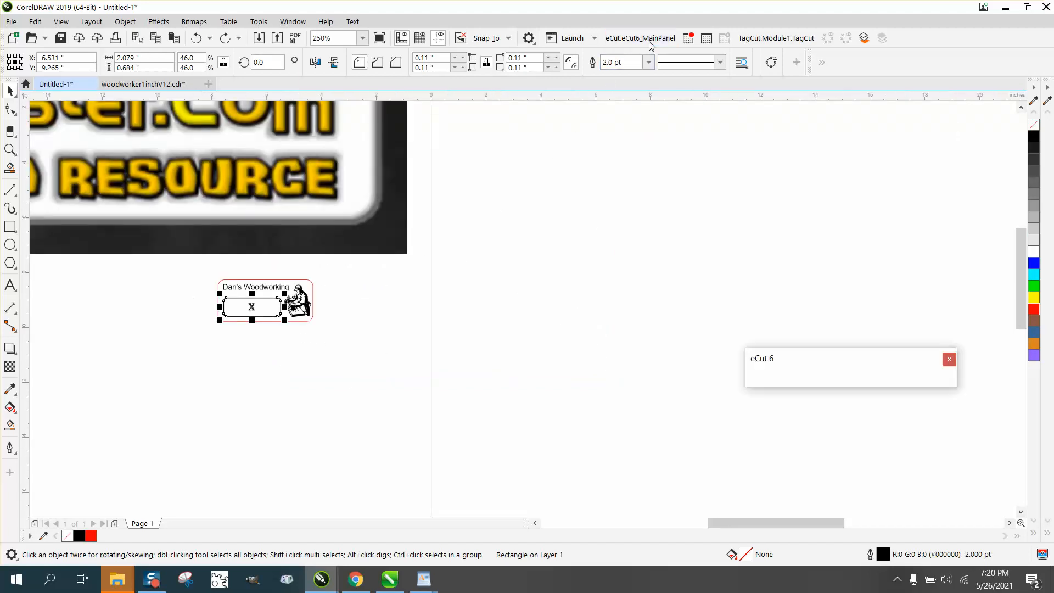
{"action": "left_click", "coordinate": [852, 377]}
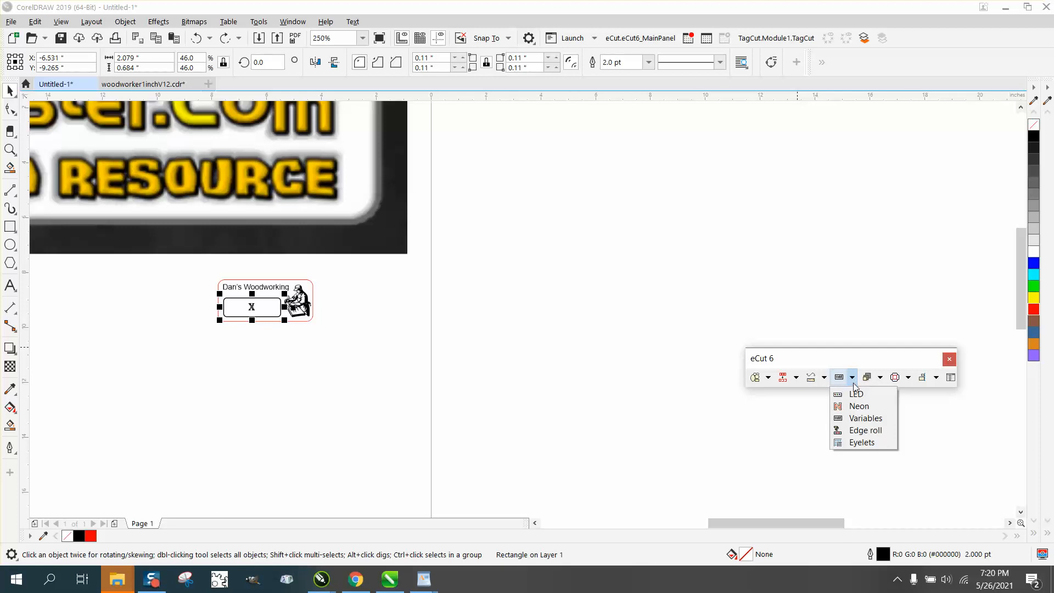
{"action": "left_click", "coordinate": [866, 417]}
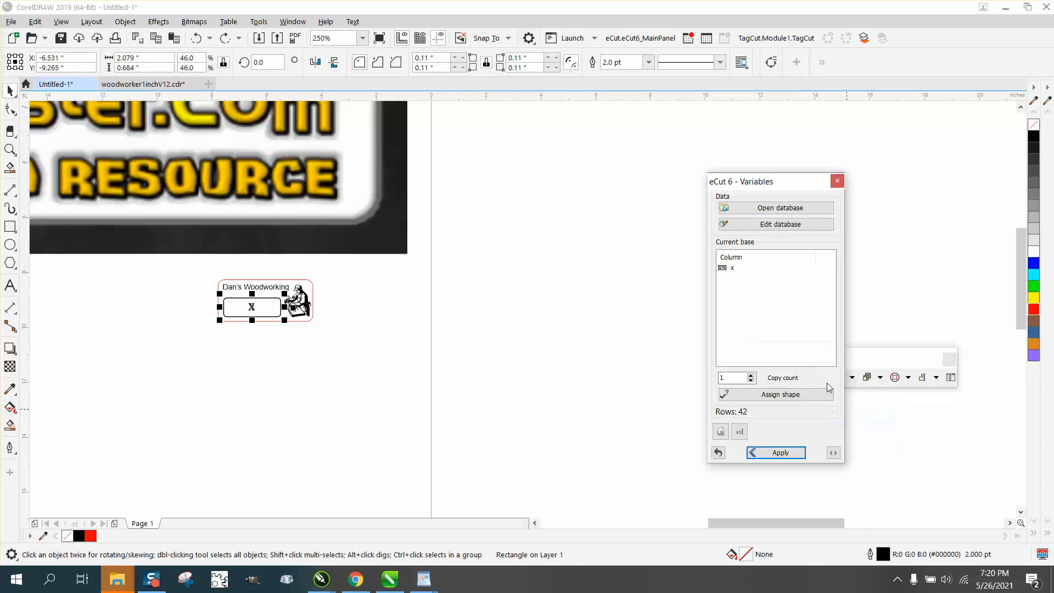
{"action": "left_click", "coordinate": [775, 207]}
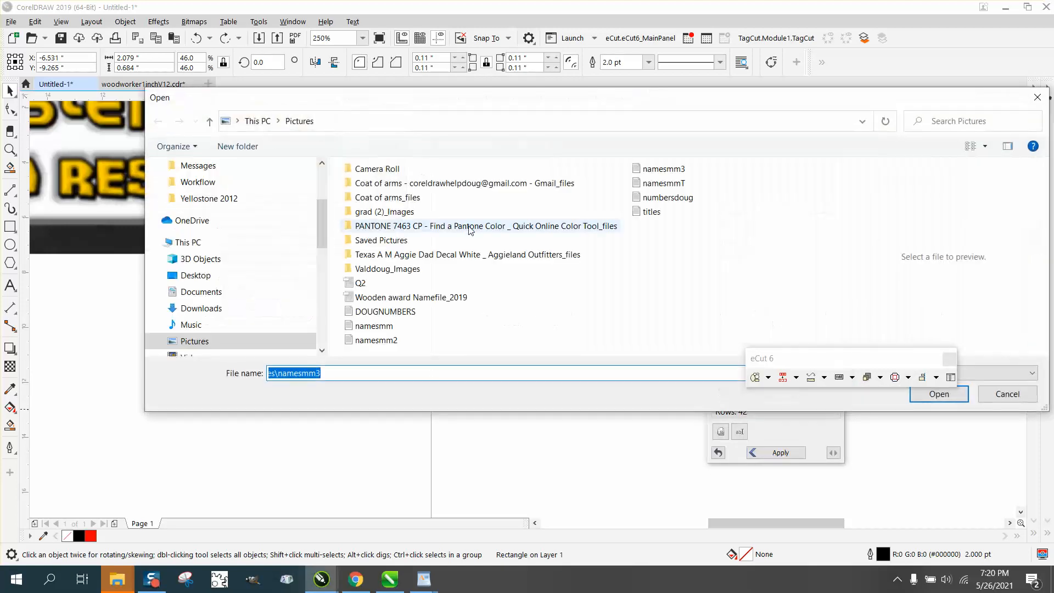
{"action": "left_click", "coordinate": [662, 168]}
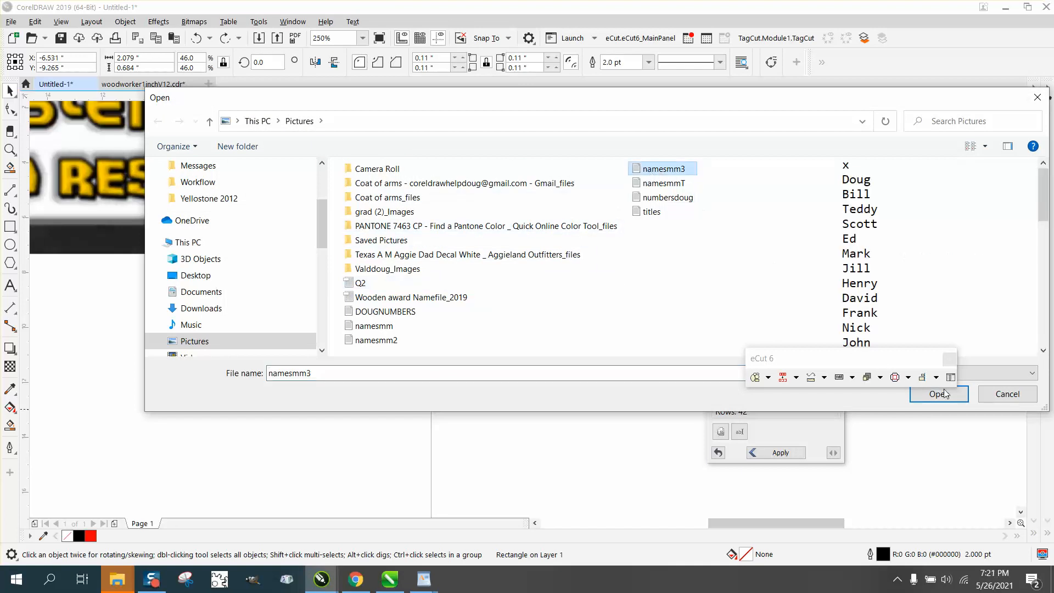
{"action": "left_click", "coordinate": [938, 394]}
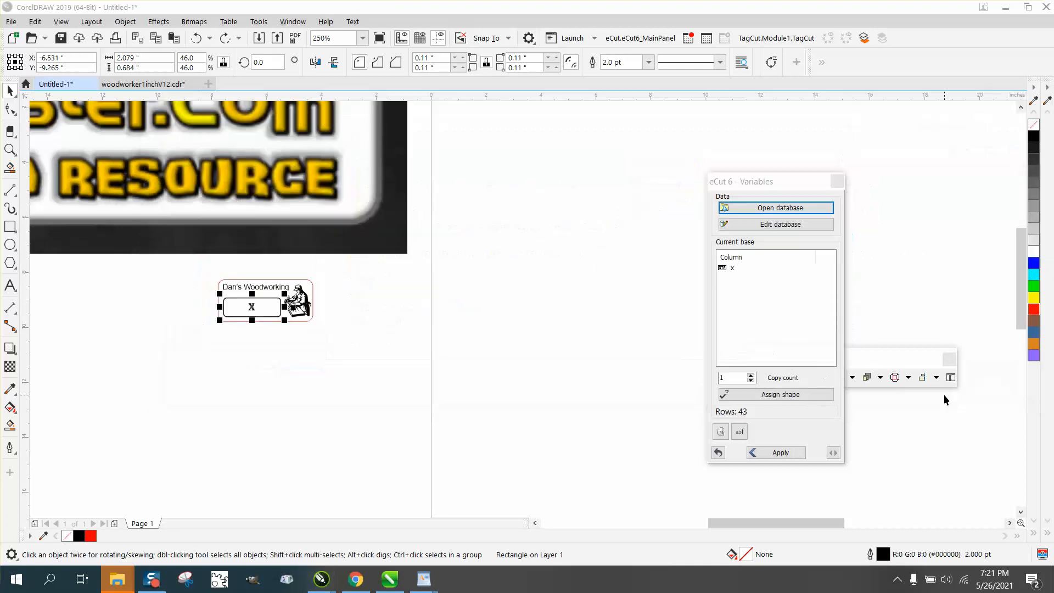
{"action": "mouse_move", "coordinate": [946, 400]}
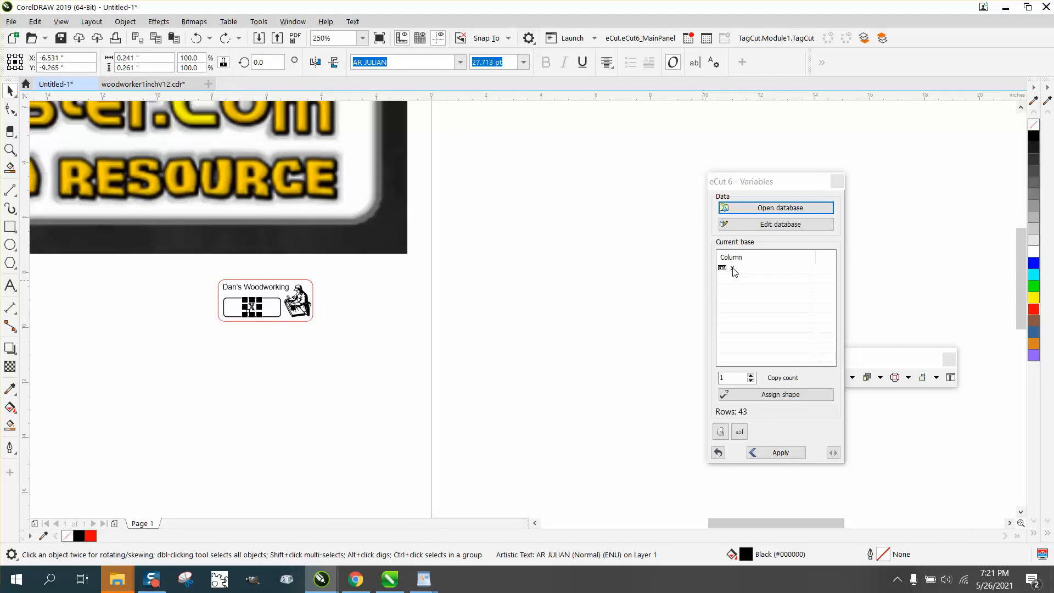
Step: Assign the X placeholder text to the x column and generate the grid of named tags
{"action": "left_click", "coordinate": [766, 269]}
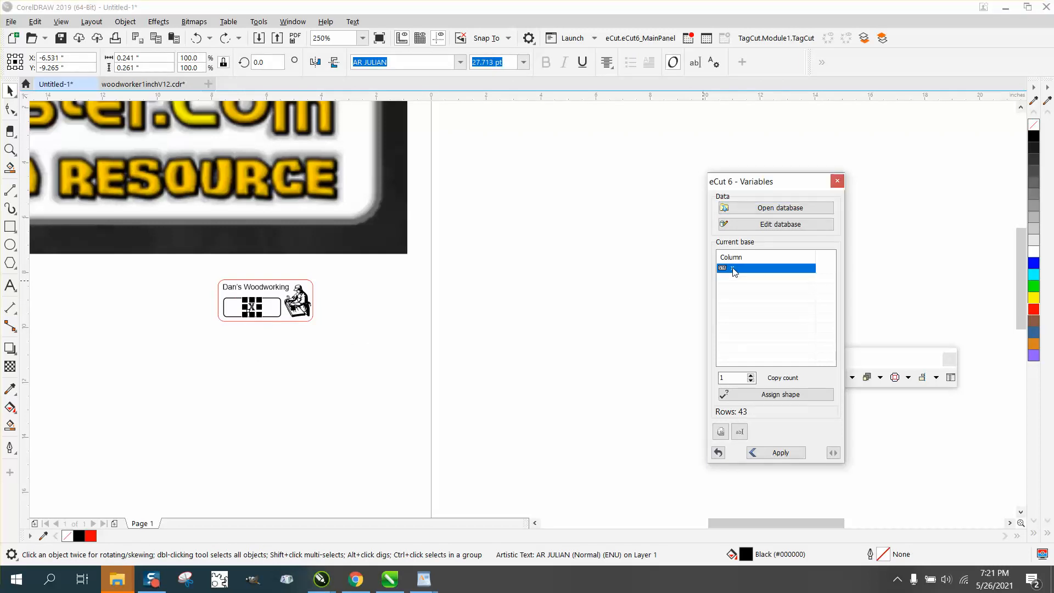
{"action": "left_click", "coordinate": [775, 395]}
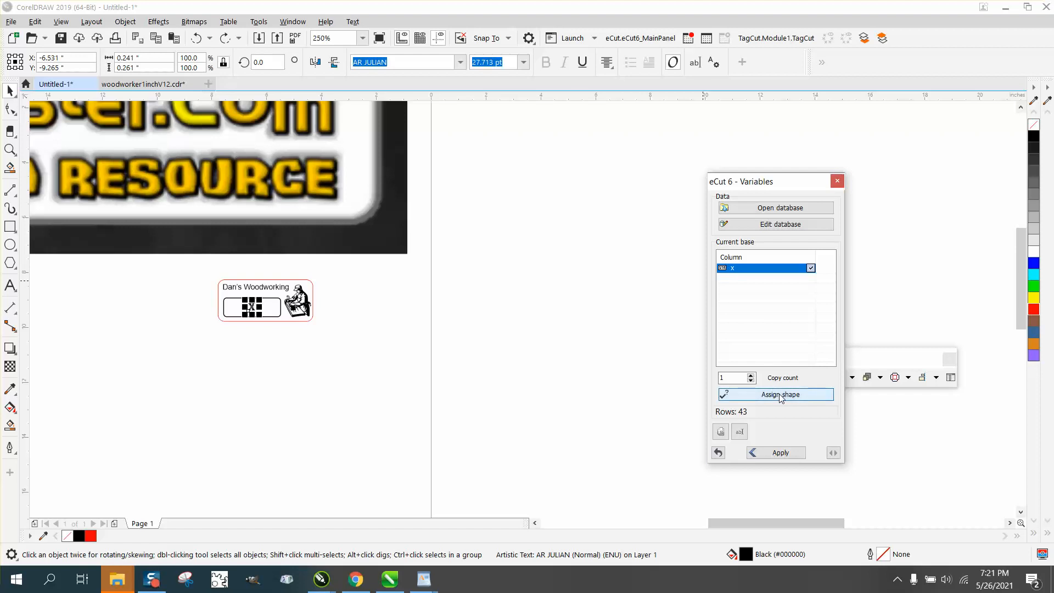
{"action": "left_click", "coordinate": [774, 394]}
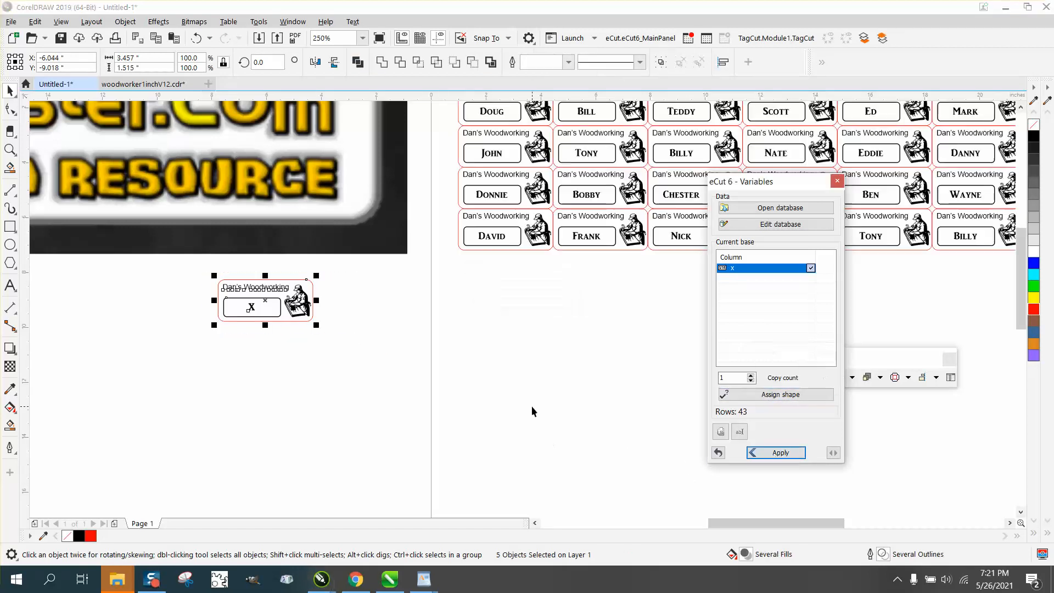
Step: Close the Variables tool and scroll across the generated name tag grid
{"action": "left_click", "coordinate": [774, 453]}
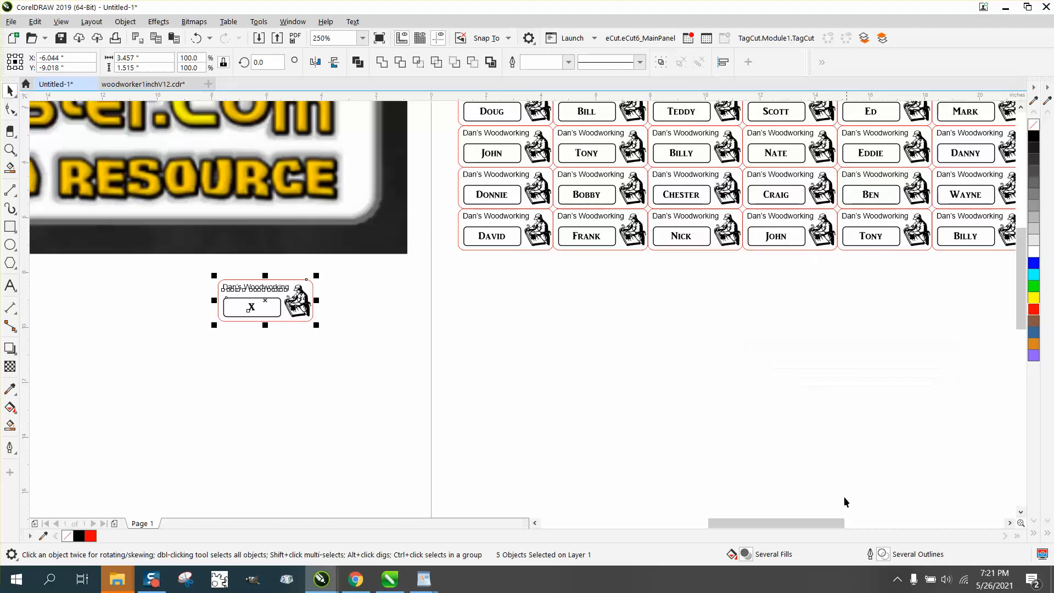
{"action": "scroll", "scroll_direction": "right", "scroll_amount": 3}
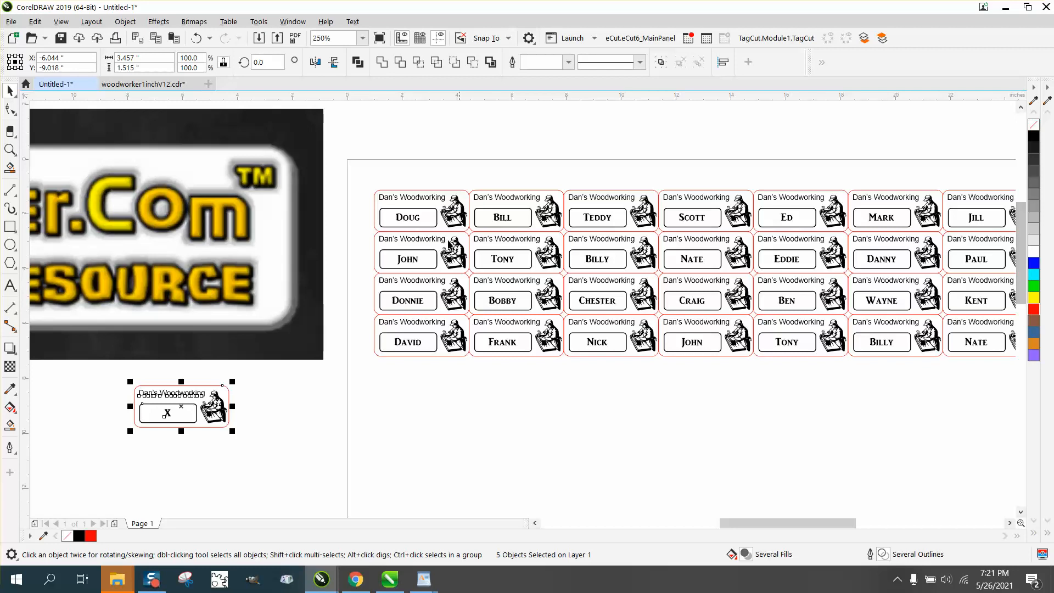
{"action": "mouse_move", "coordinate": [246, 185]}
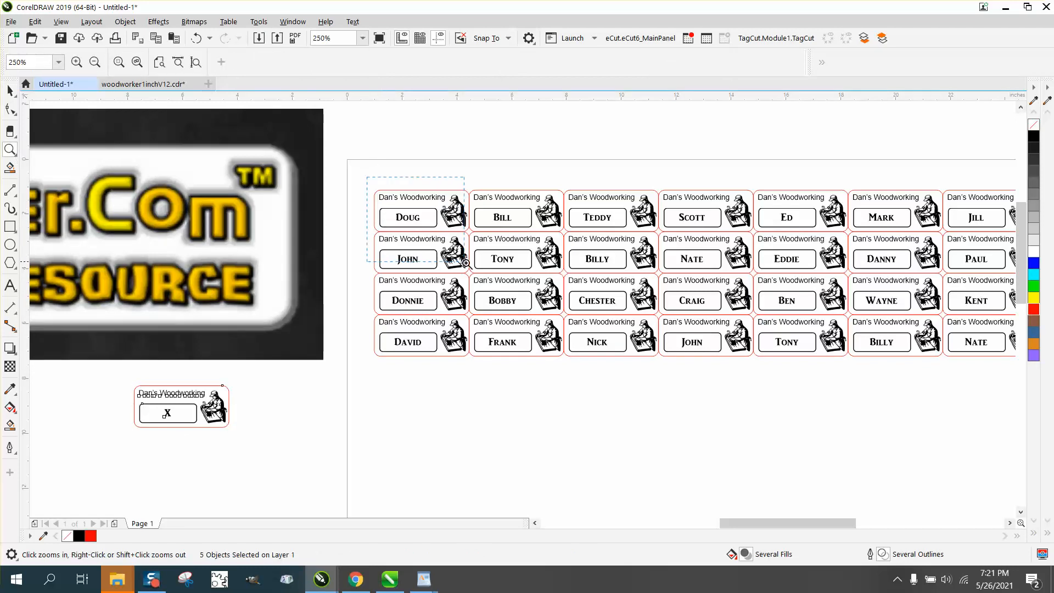
{"action": "left_click", "coordinate": [76, 62]}
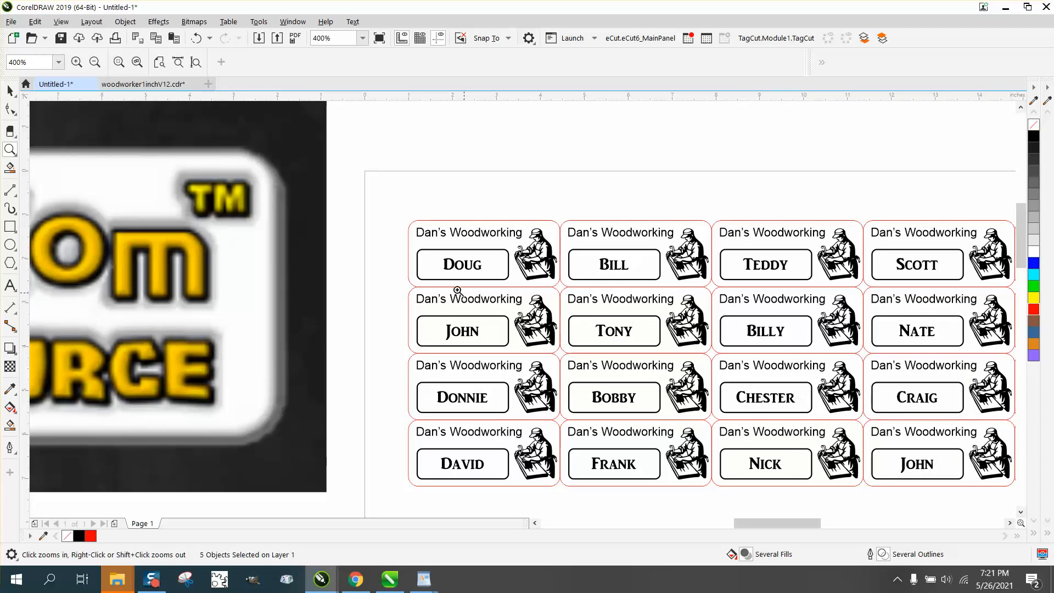
{"action": "left_click", "coordinate": [94, 63]}
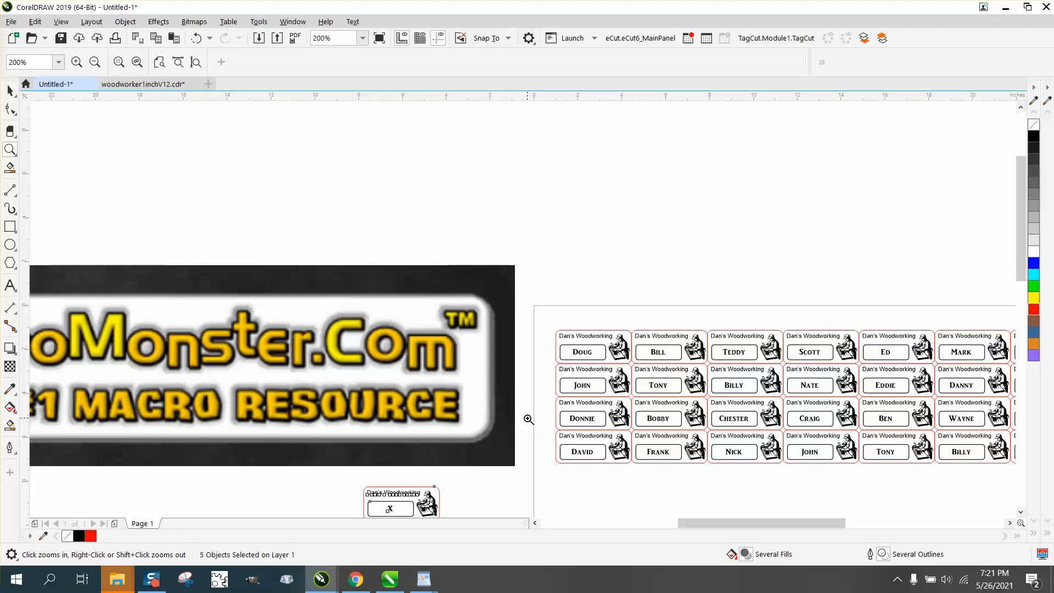
{"action": "left_click", "coordinate": [95, 62]}
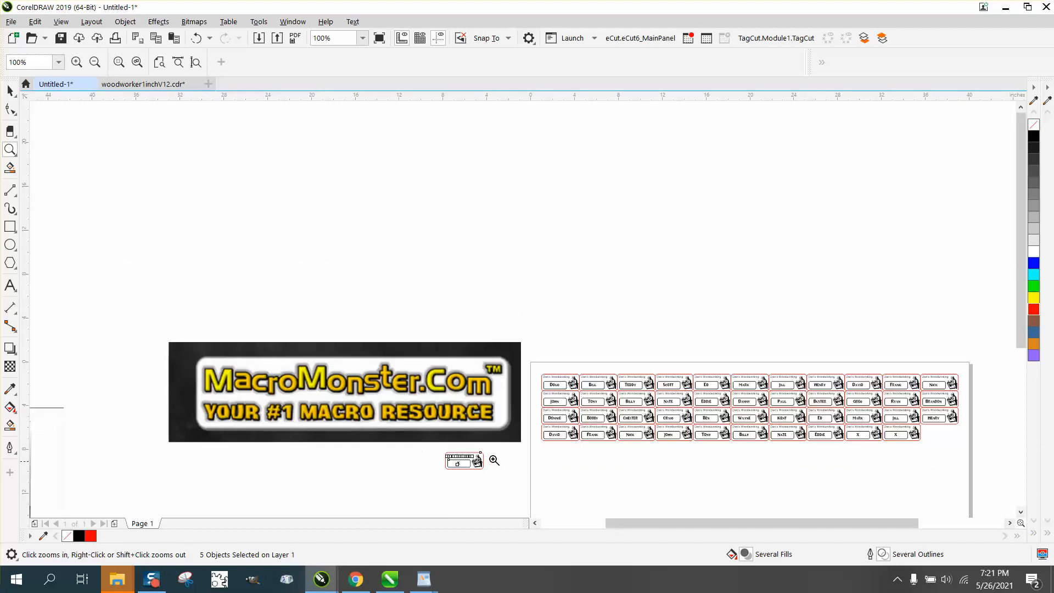
{"action": "left_click", "coordinate": [493, 461]}
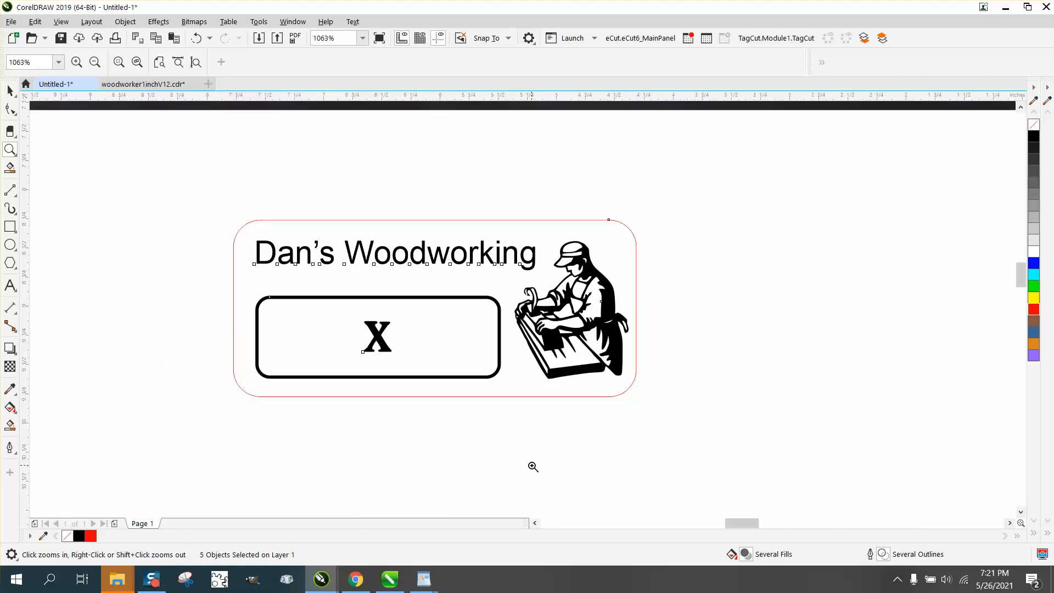